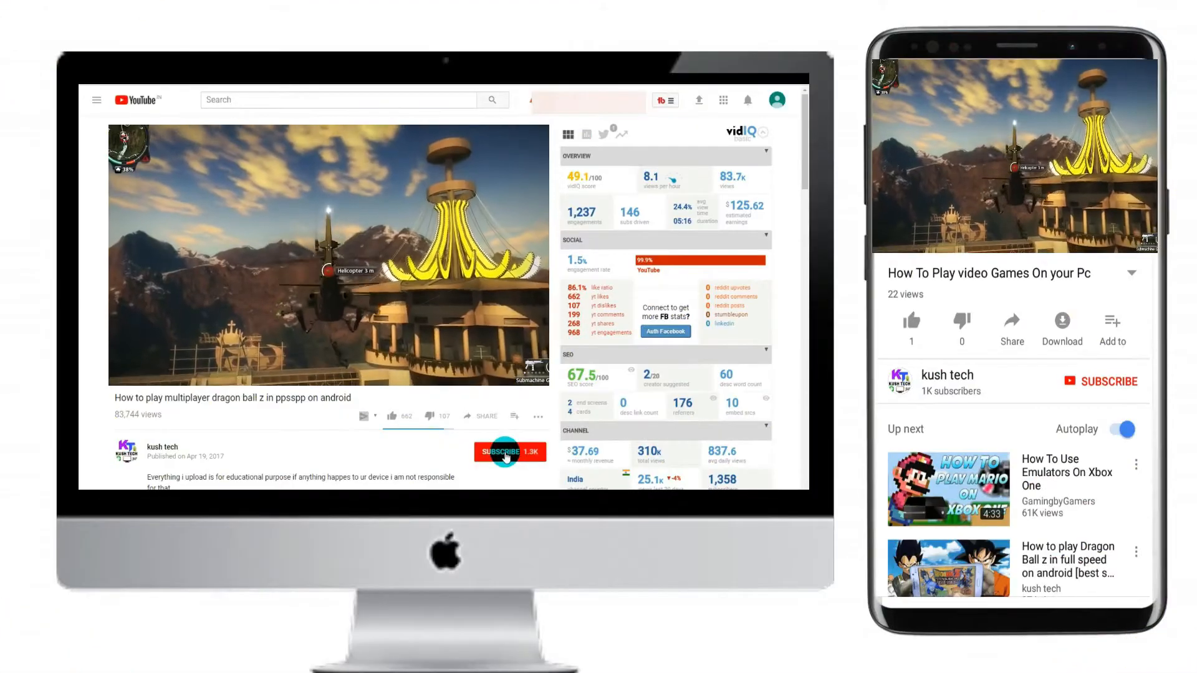
Subscribe to the dragon ball PPSSPP video's channel and enable the notification bell
left_click(503, 452)
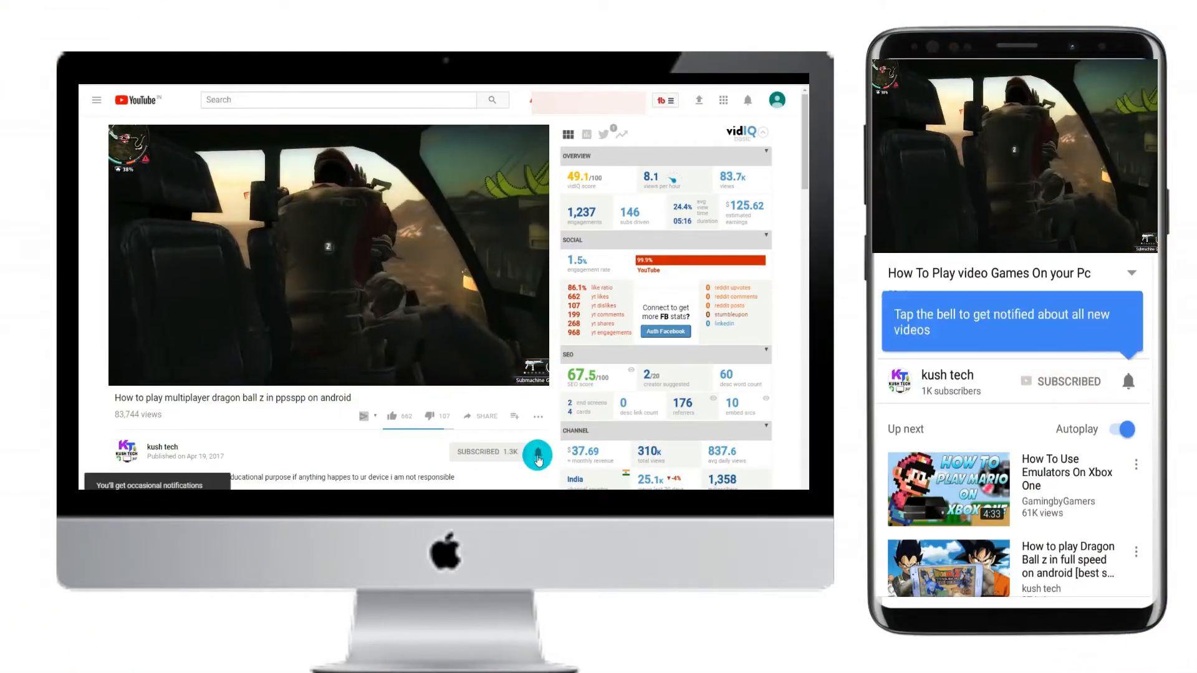
left_click(1129, 381)
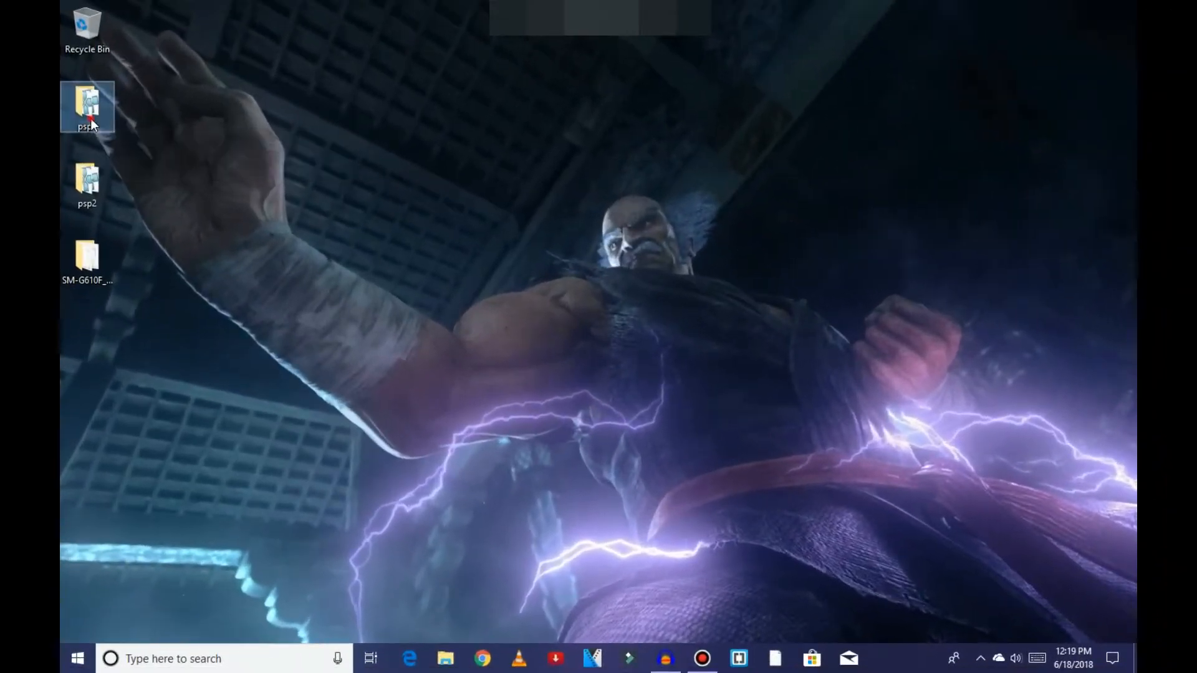
Launch PPSSPPWindows from the psp1 desktop folder
double_click(88, 106)
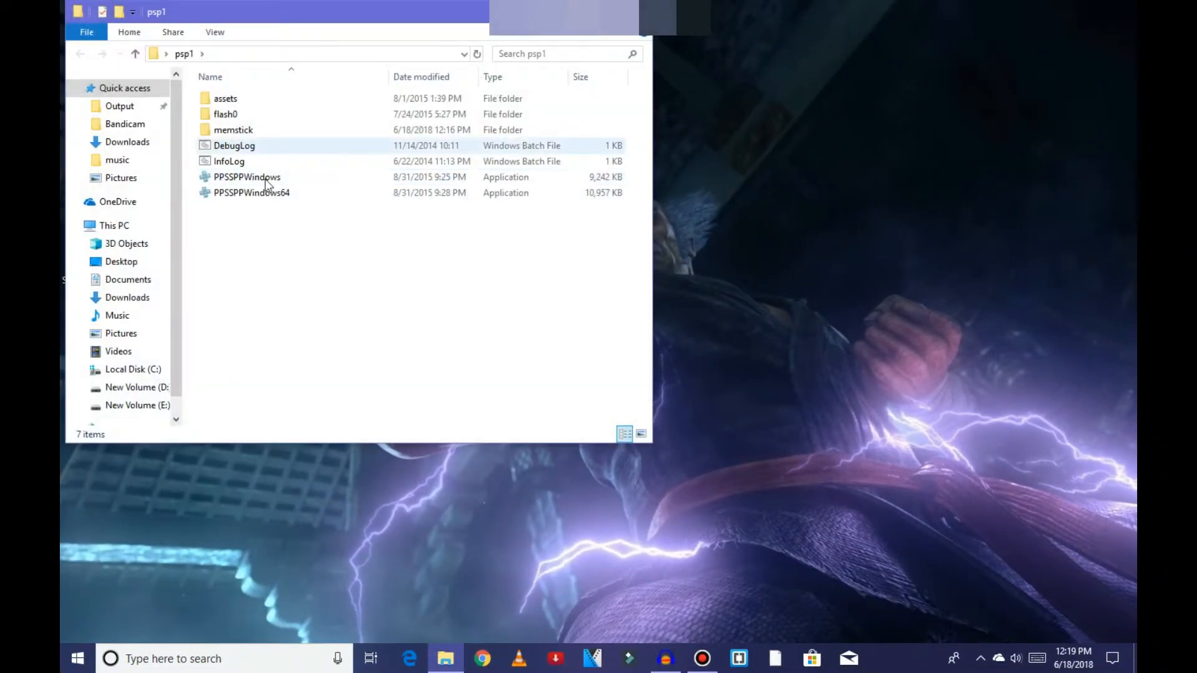
left_click(247, 176)
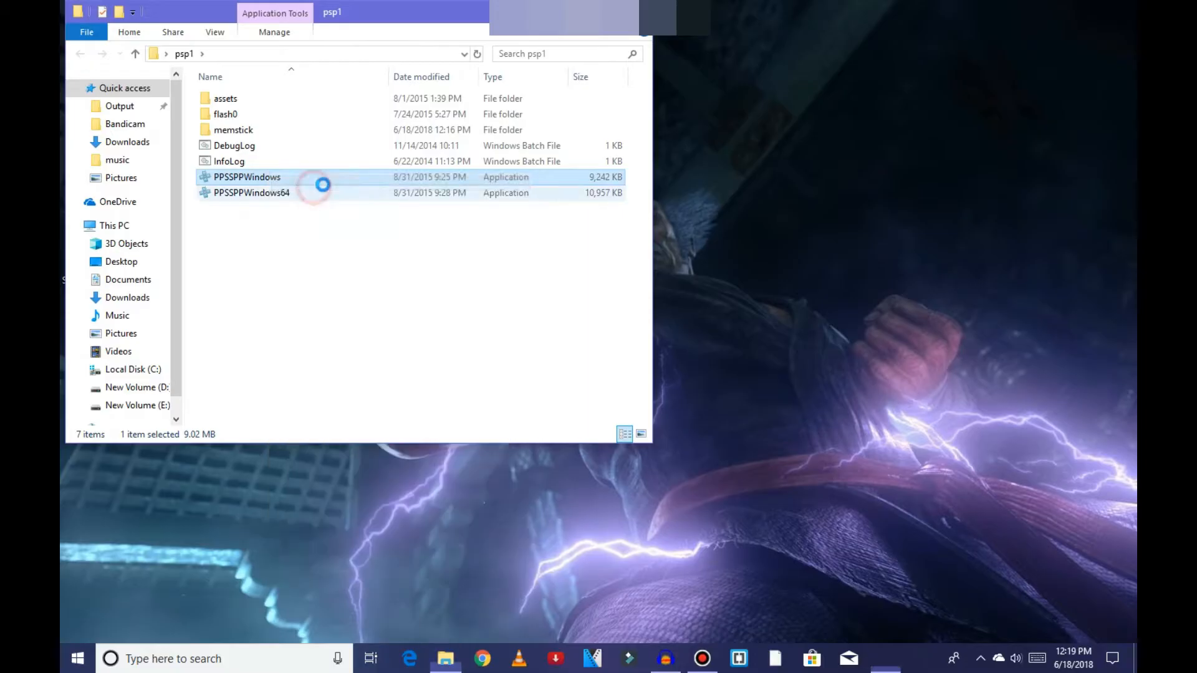
double_click(247, 176)
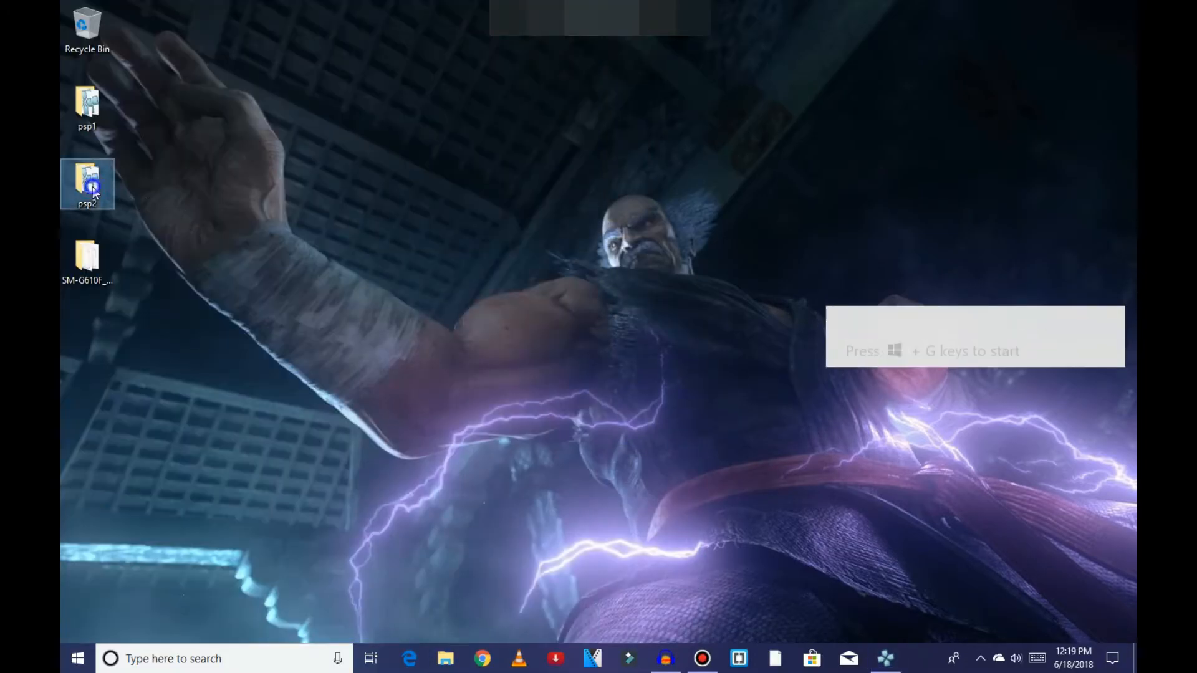
Launch a second PPSSPPWindows instance from the psp2 folder
double_click(87, 183)
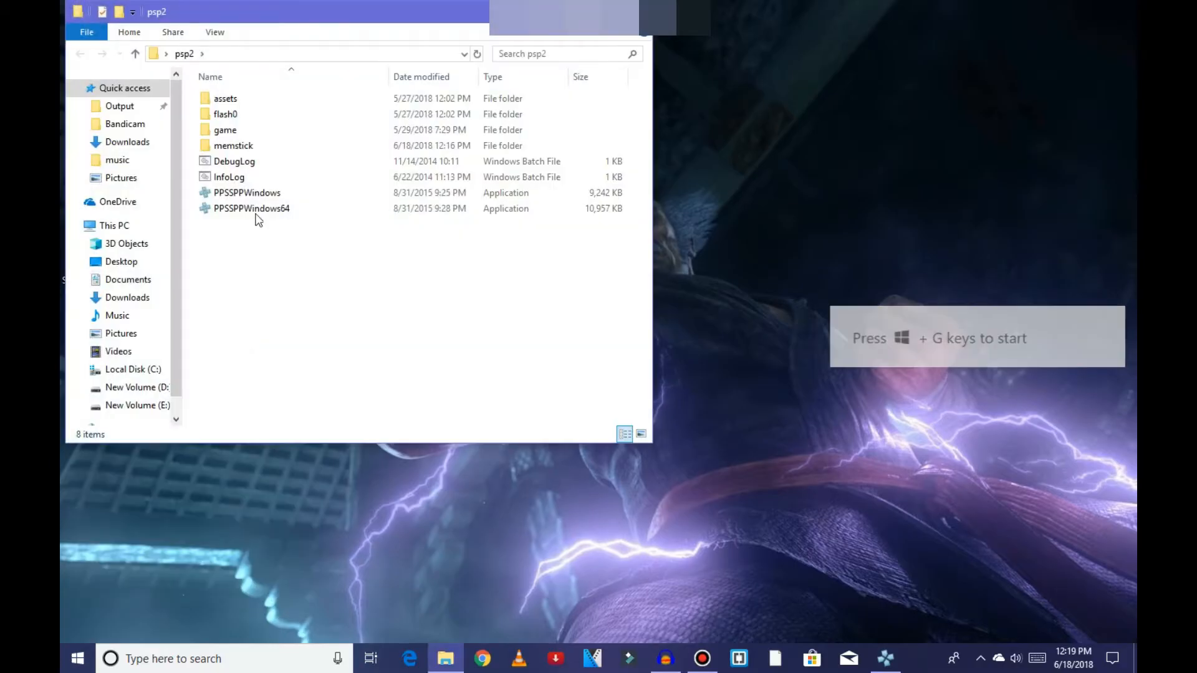
left_click(247, 193)
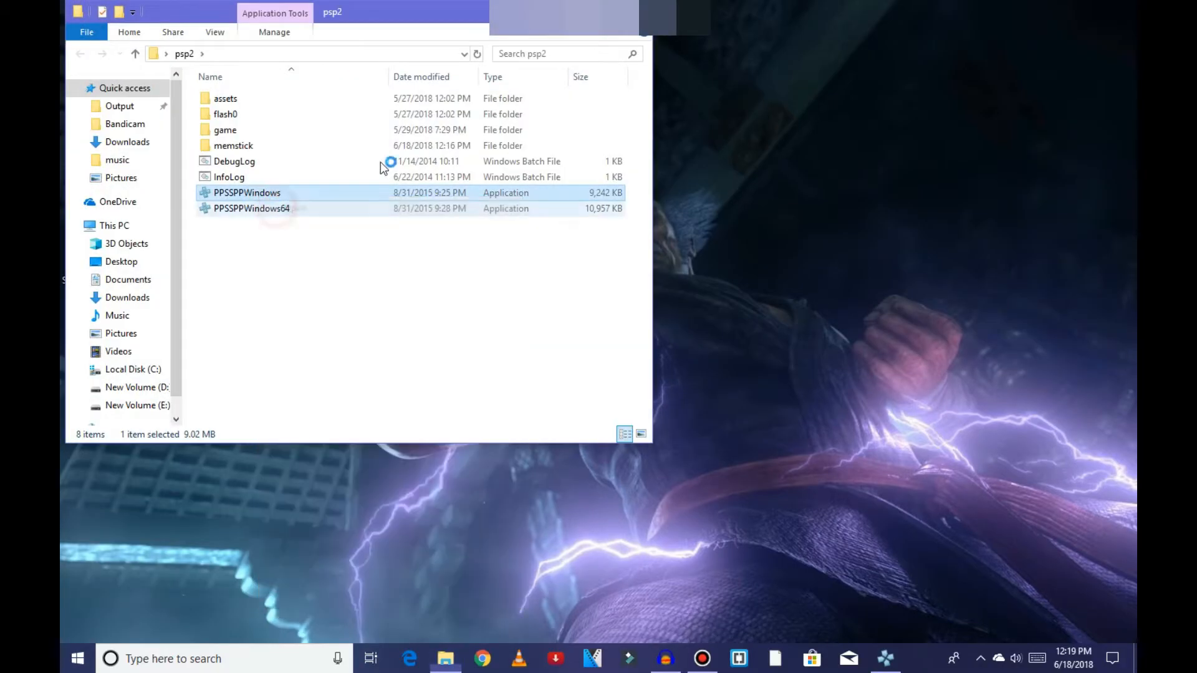
double_click(247, 193)
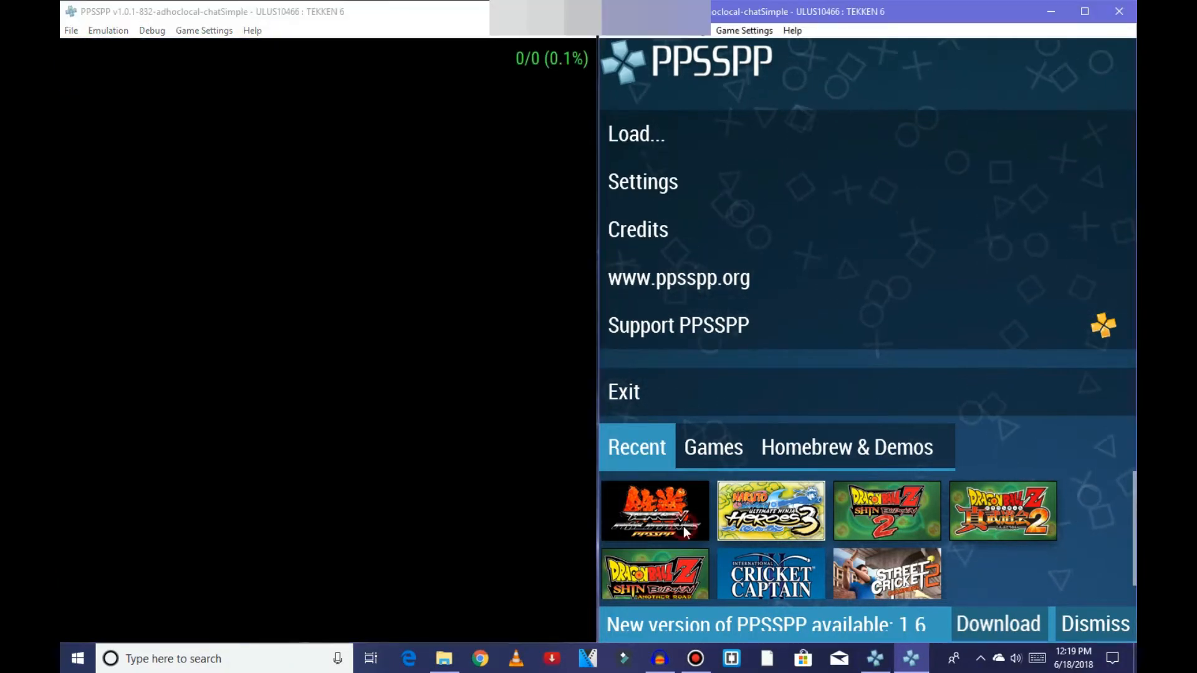
Start Tekken 6 from Recent in the right window and open Settings in the left one
left_click(655, 511)
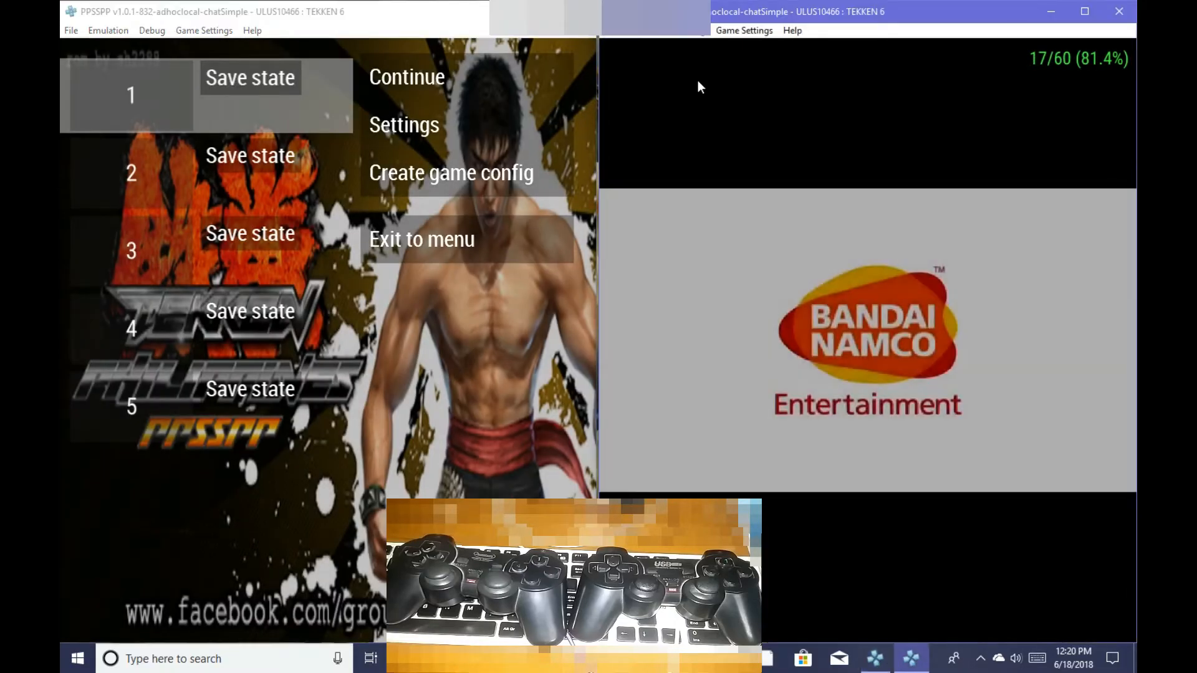
left_click(404, 125)
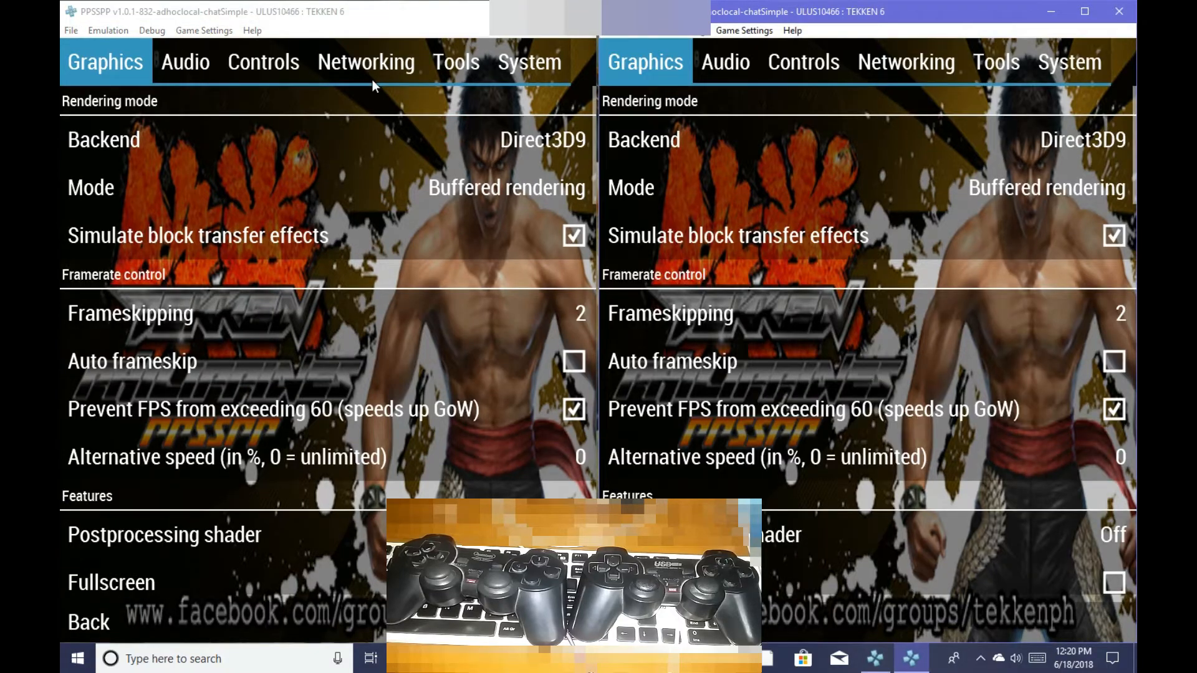
Show the Controls tab in both windows and open the Control mapping list
left_click(262, 62)
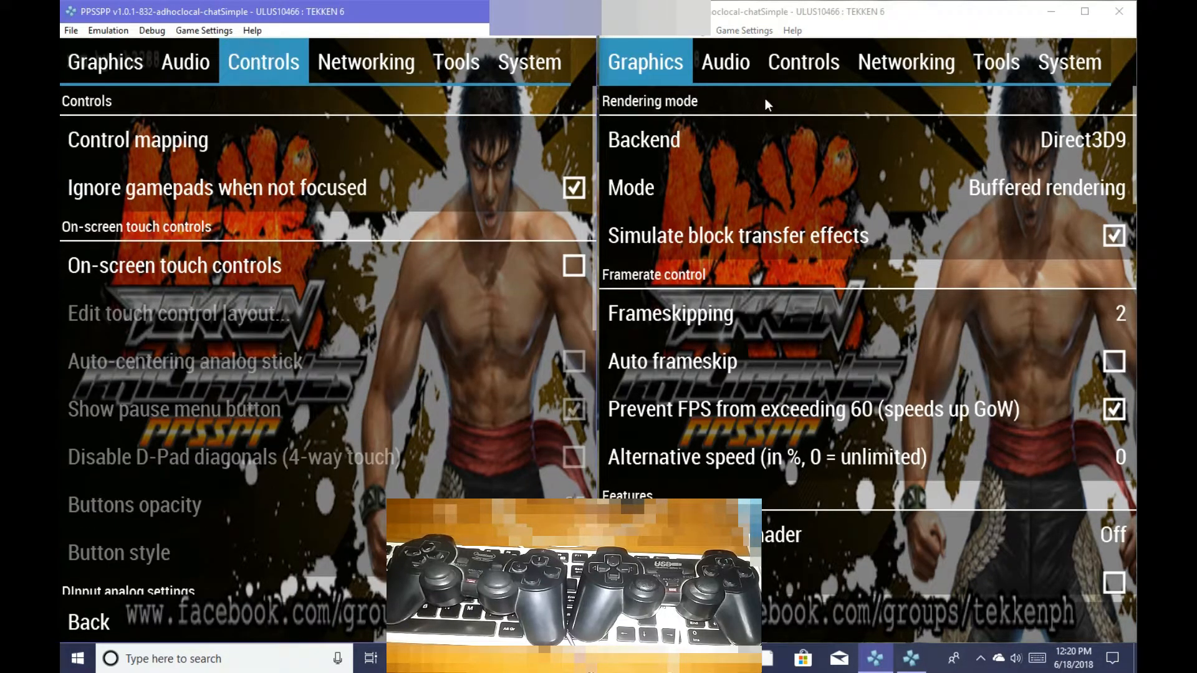
left_click(803, 62)
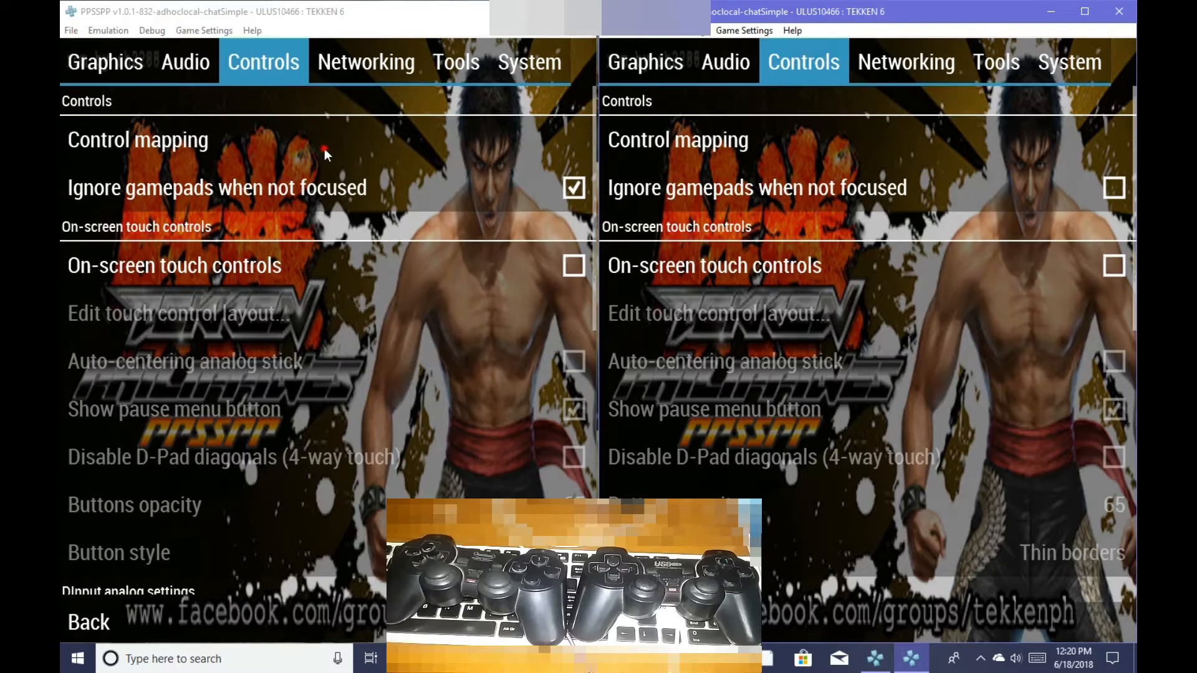
left_click(137, 139)
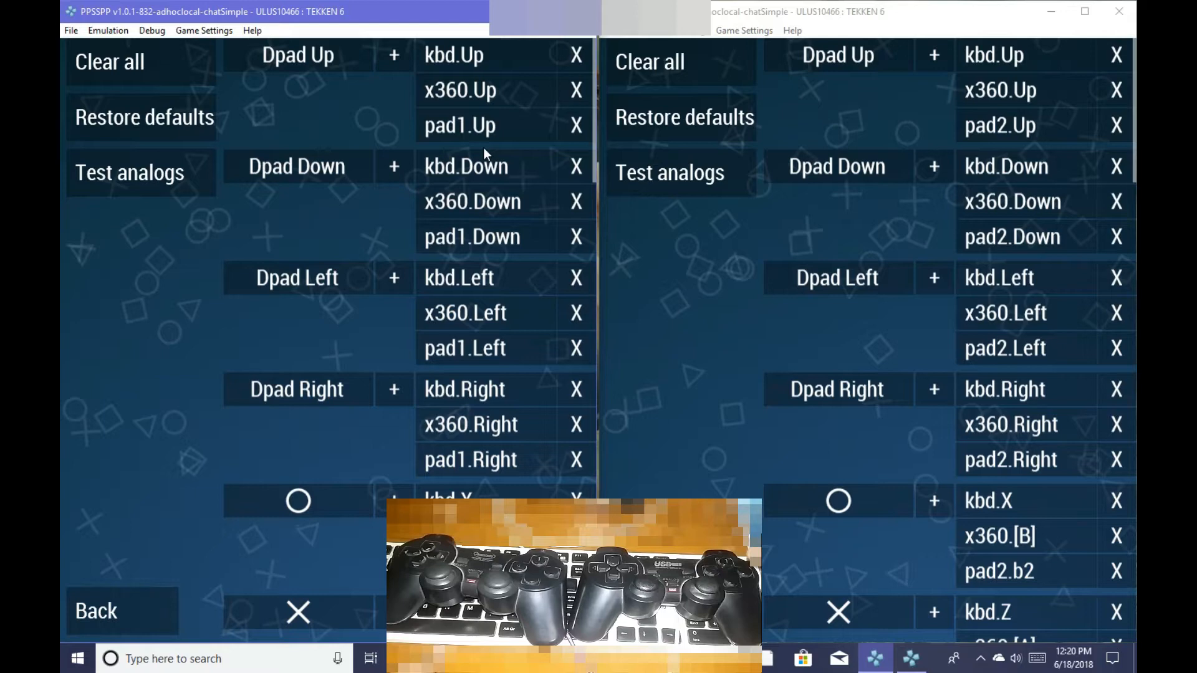
mouse_move(538, 389)
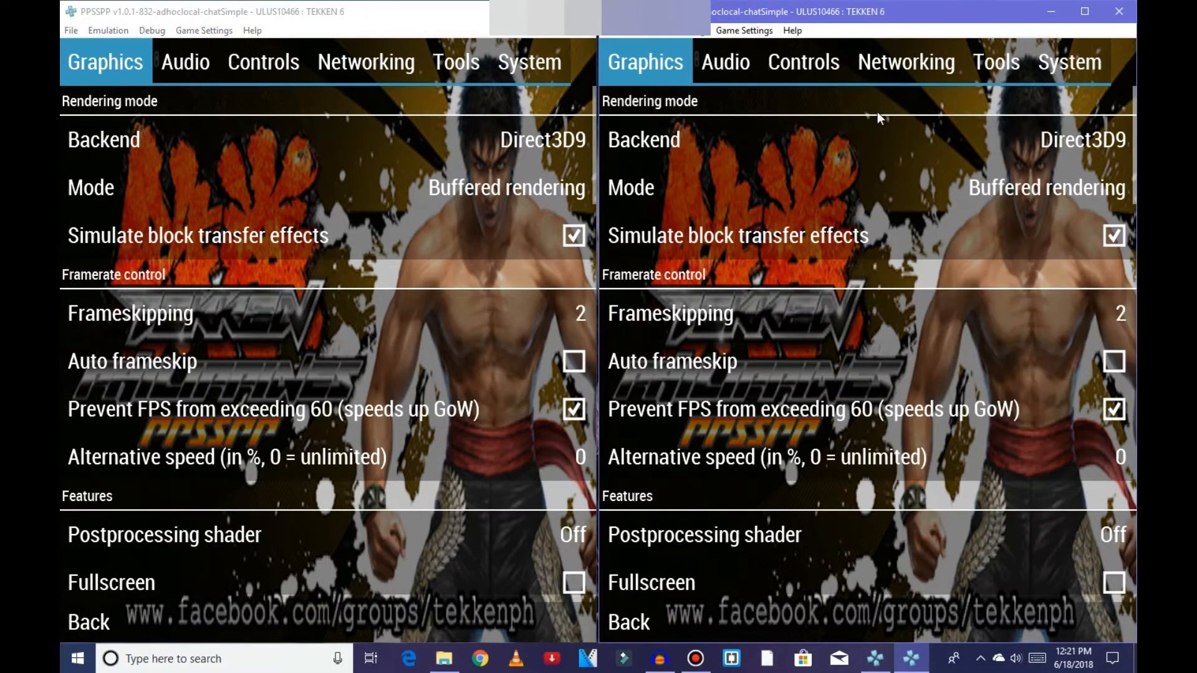
Check the Controls page, then send the second window back to Tekken 6
left_click(263, 62)
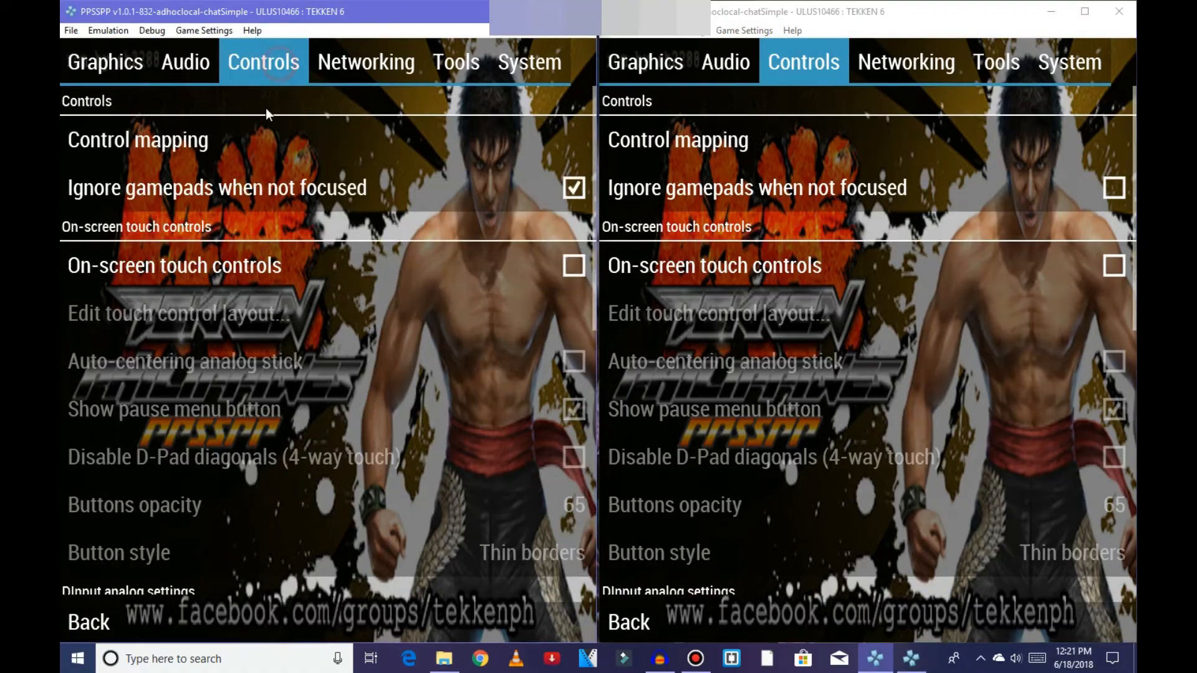
mouse_move(504, 188)
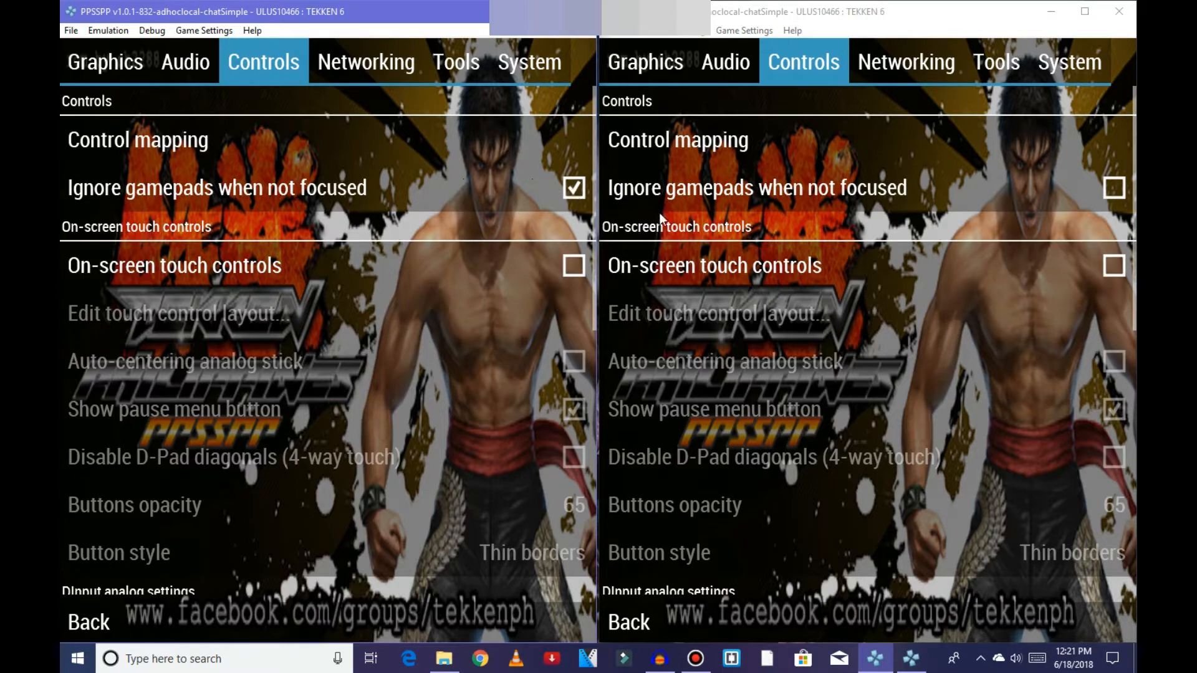
mouse_move(507, 204)
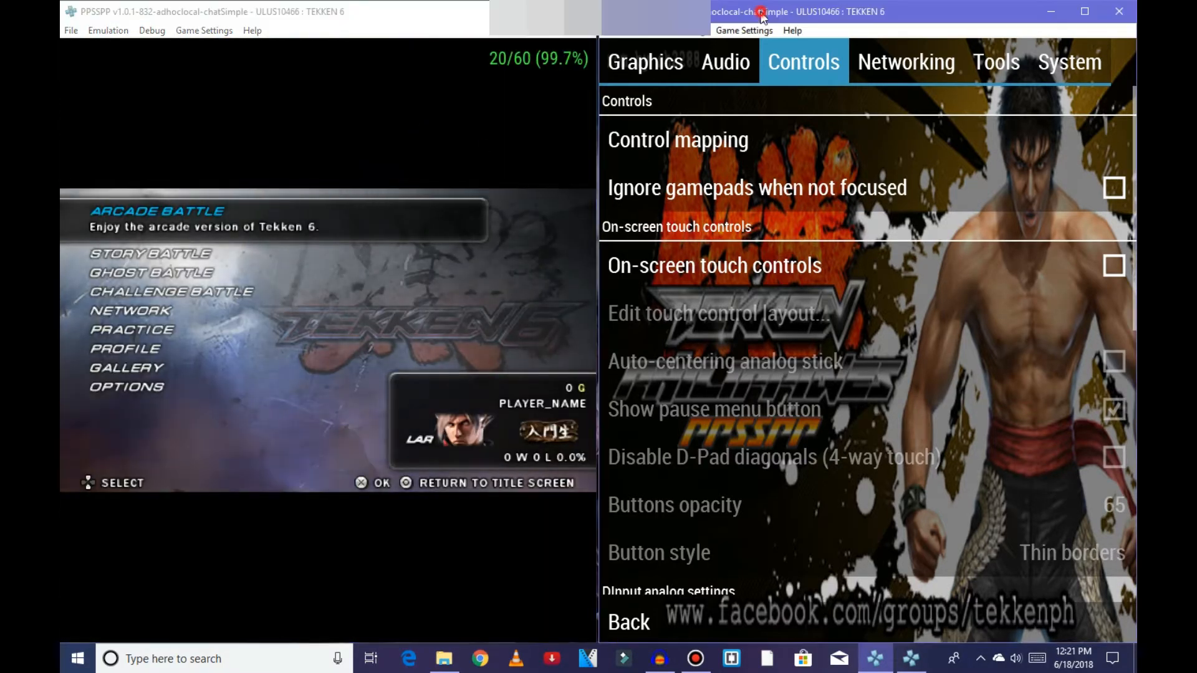
left_click(626, 621)
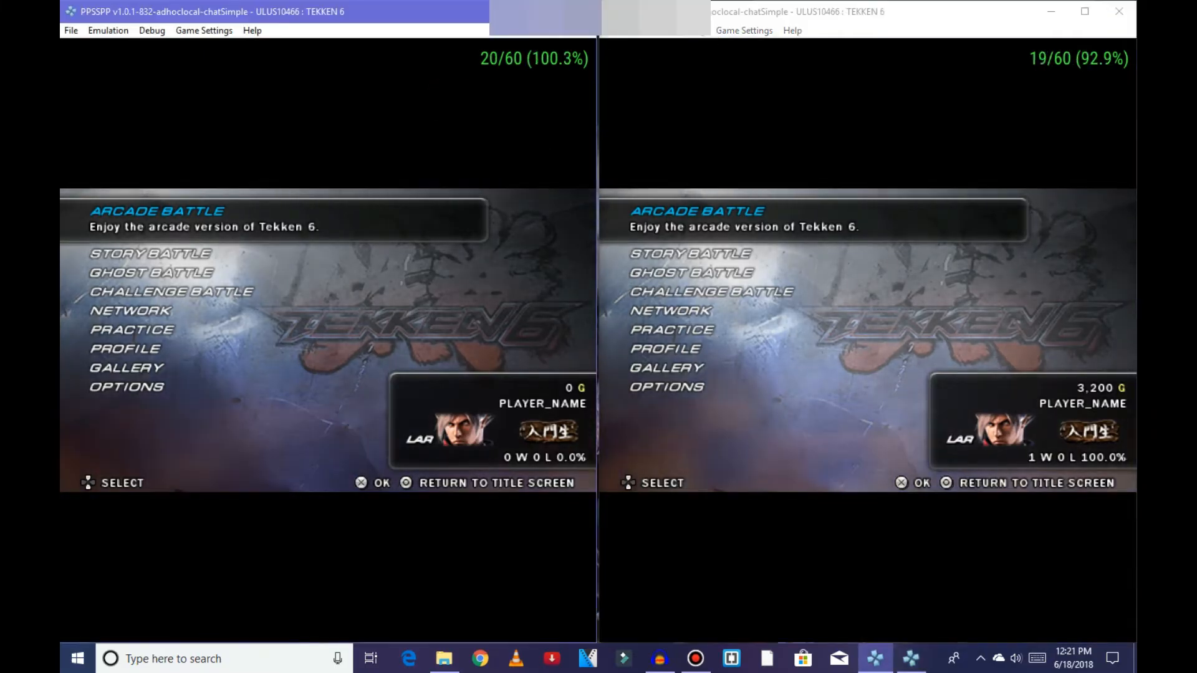